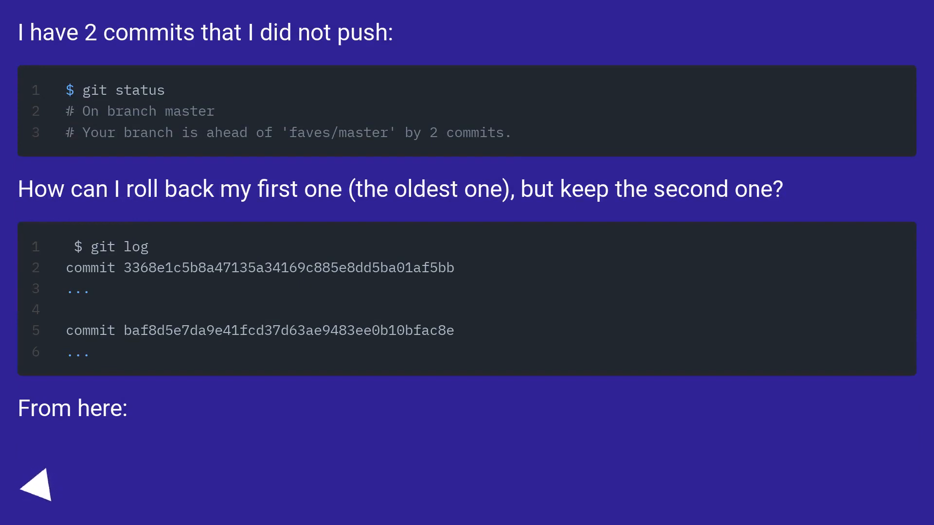
{"action": "left_click", "coordinate": [35, 483]}
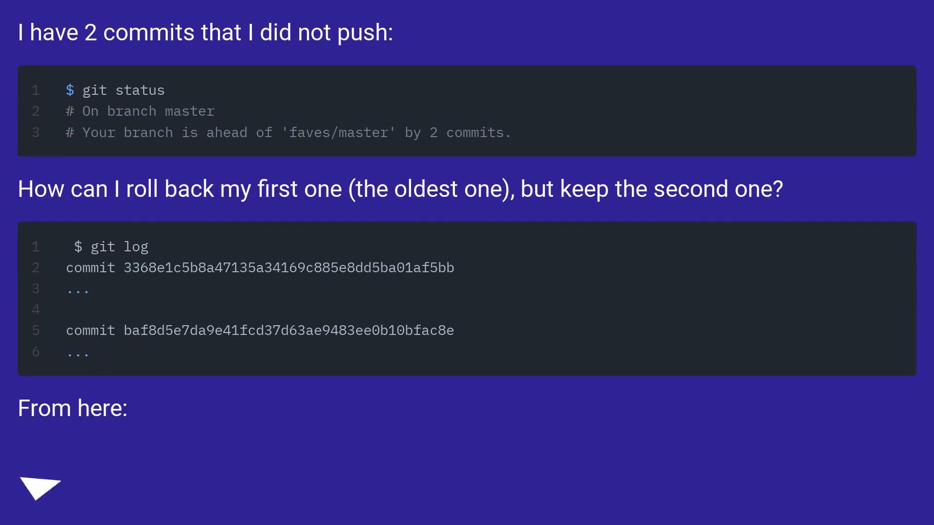
{"action": "left_click", "coordinate": [40, 484]}
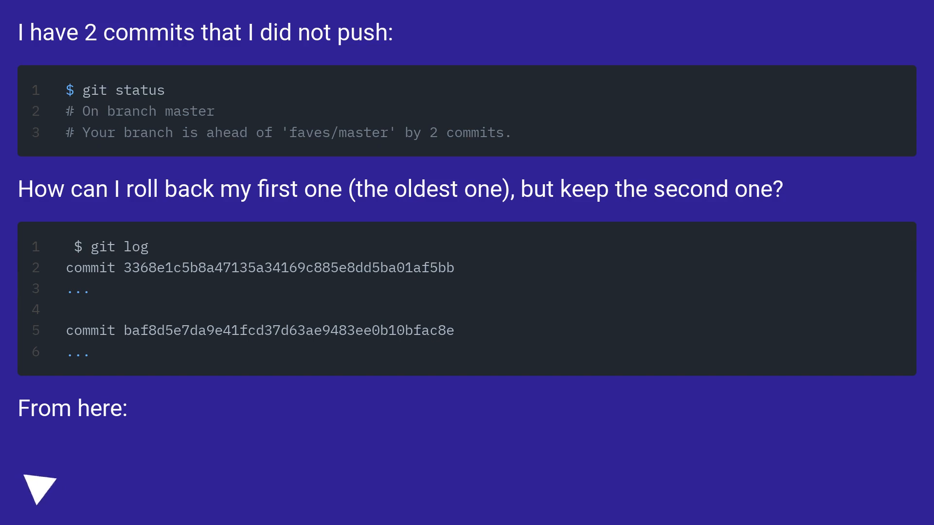
{"action": "scroll", "scroll_direction": "down", "scroll_amount": 3}
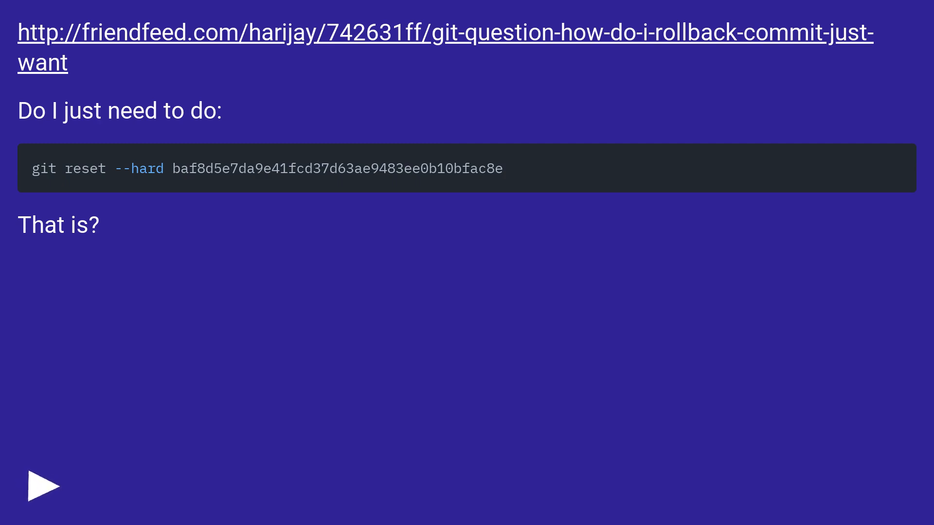
{"action": "left_click", "coordinate": [43, 486]}
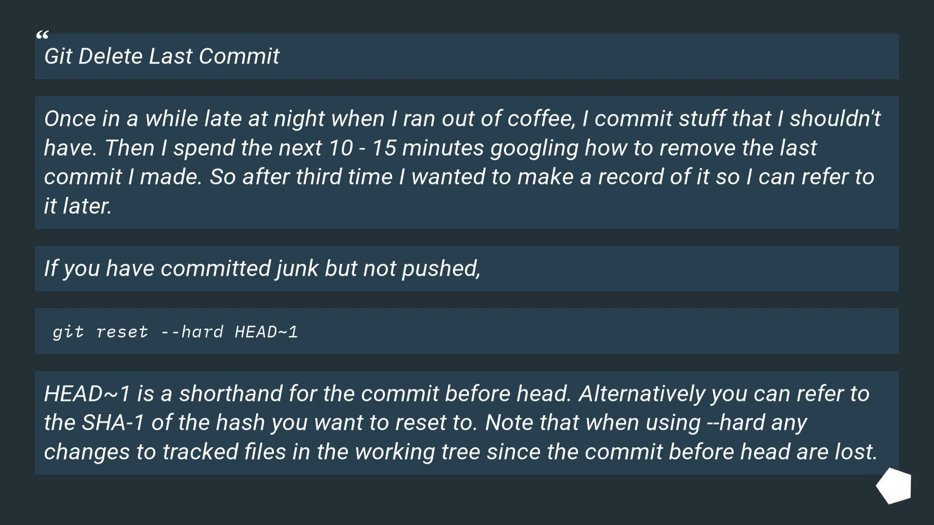
{"action": "scroll", "scroll_direction": "down", "scroll_amount": 3}
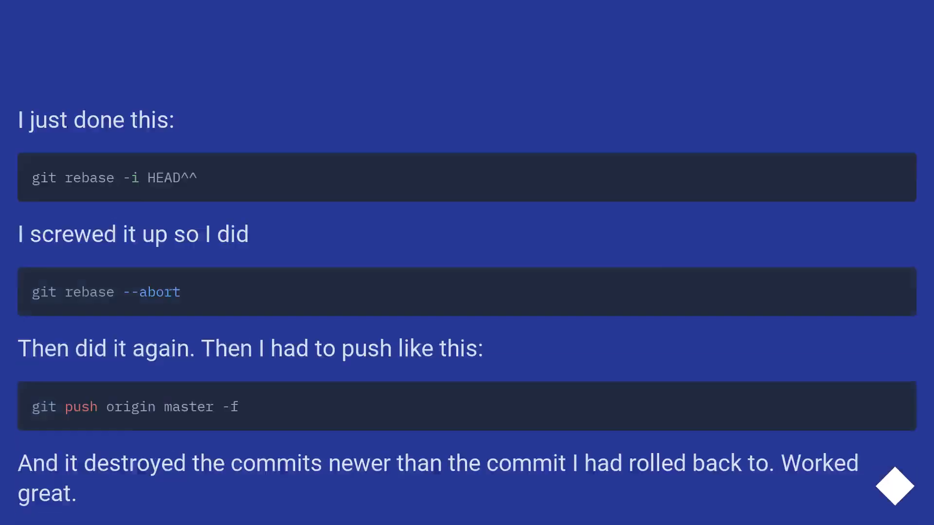
{"action": "scroll", "scroll_direction": "down", "scroll_amount": 3}
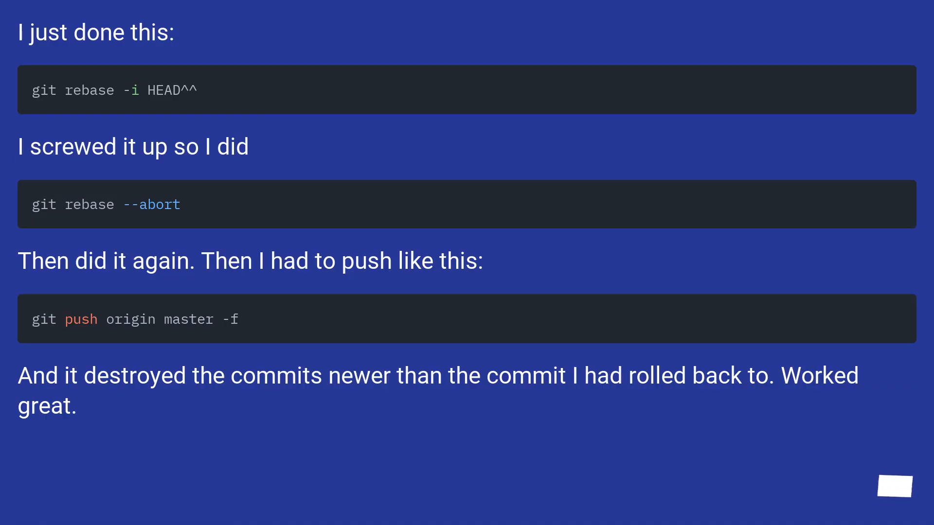